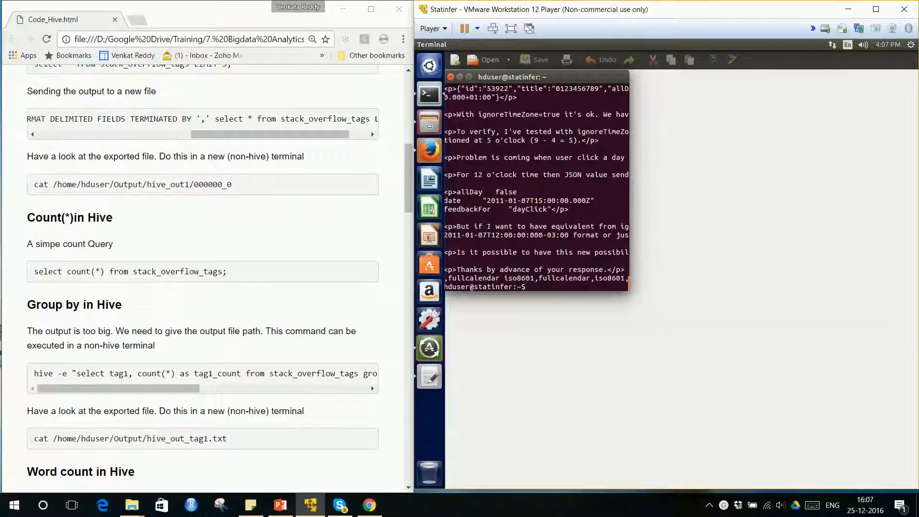
Bring the earlier terminal output back into view and show the Terminal launcher's quick list
{"action": "left_click", "coordinate": [430, 375]}
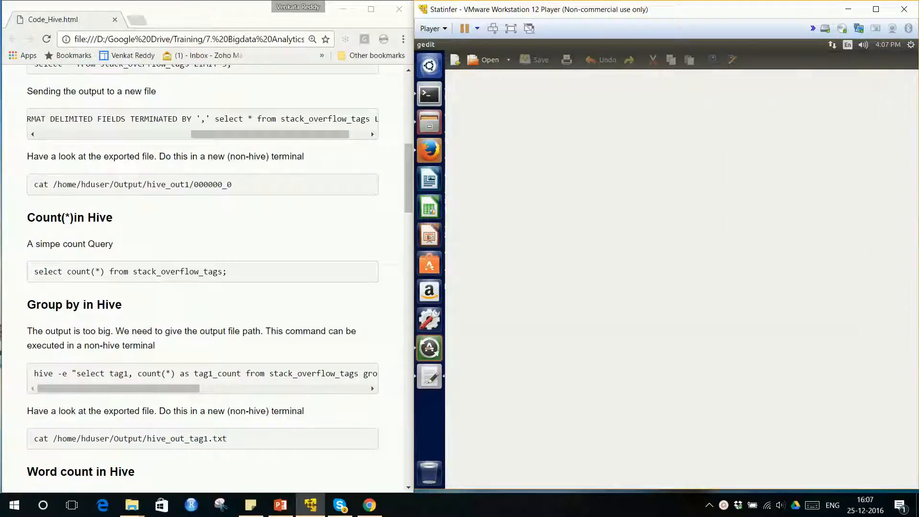
{"action": "left_click", "coordinate": [429, 94]}
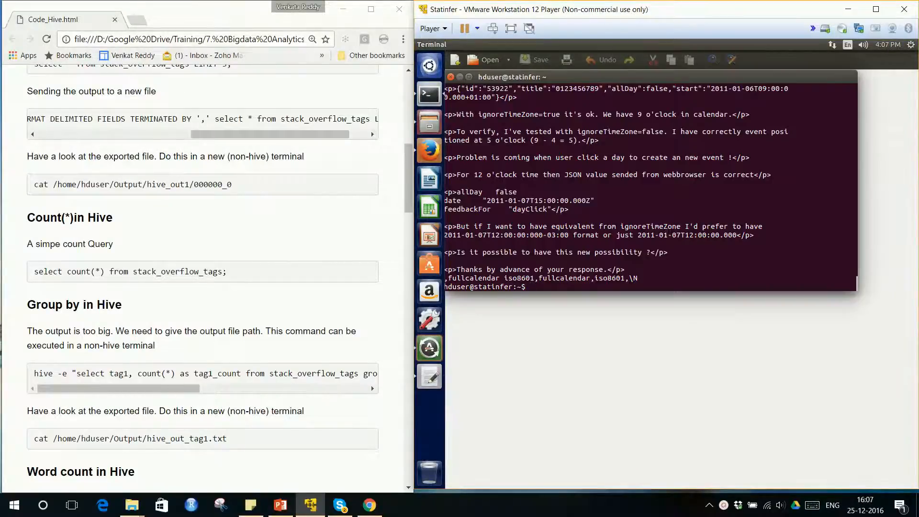
{"action": "left_click", "coordinate": [429, 376]}
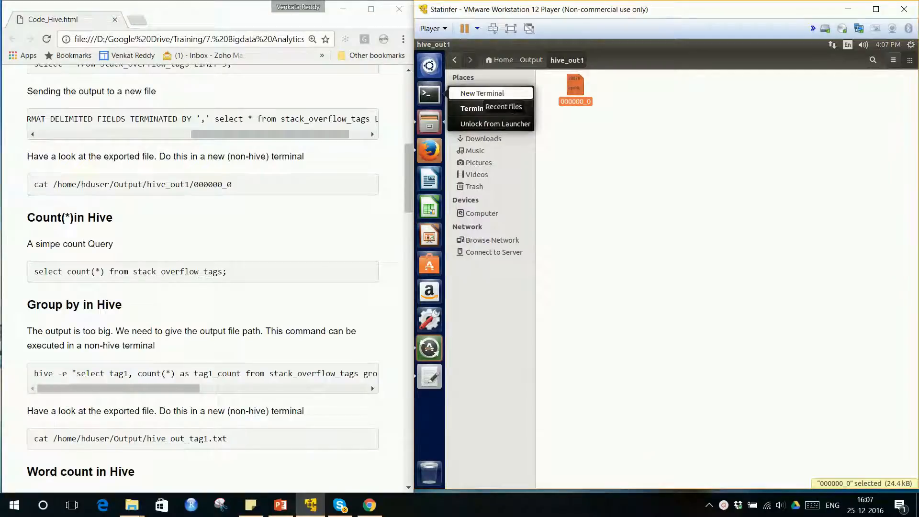
Open a new non-hive terminal and grab the hive -e group-by tag count command from the notes
{"action": "left_click", "coordinate": [482, 93]}
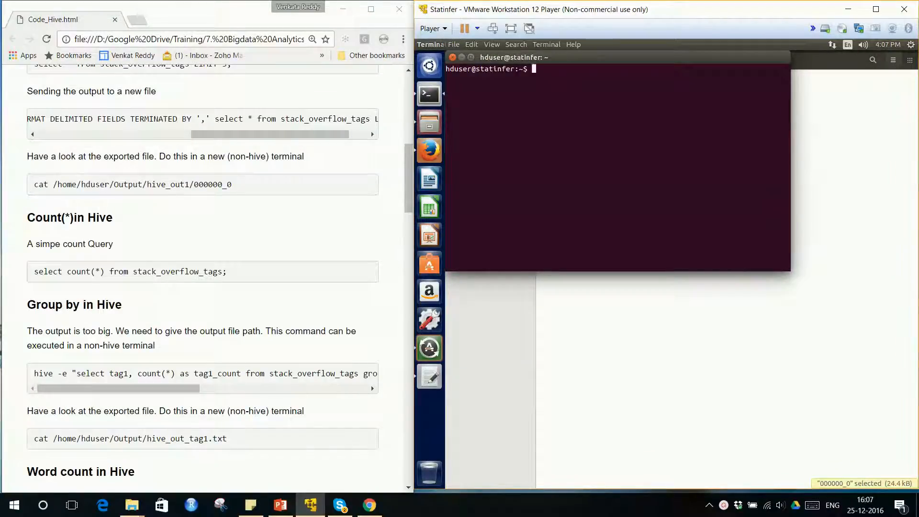
{"action": "double_click", "coordinate": [50, 374]}
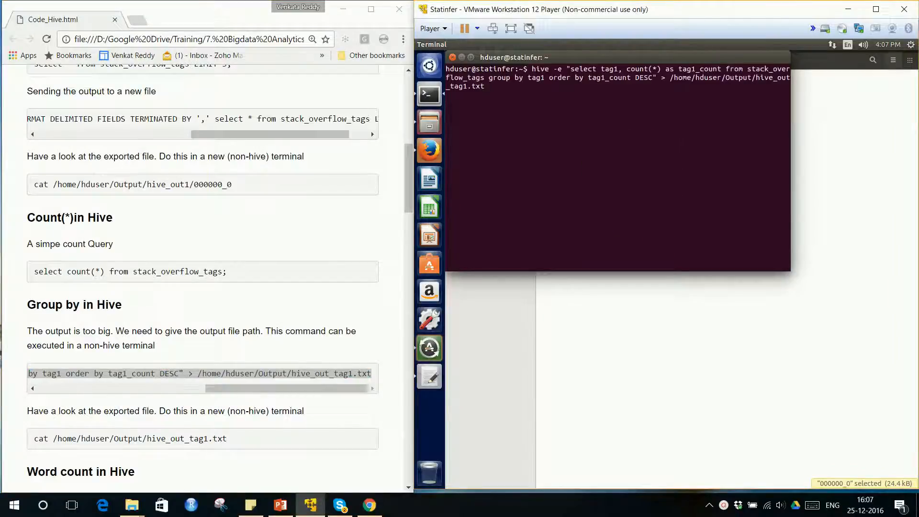
Maximize the terminal window holding the pending hive group-by command
{"action": "double_click", "coordinate": [540, 69]}
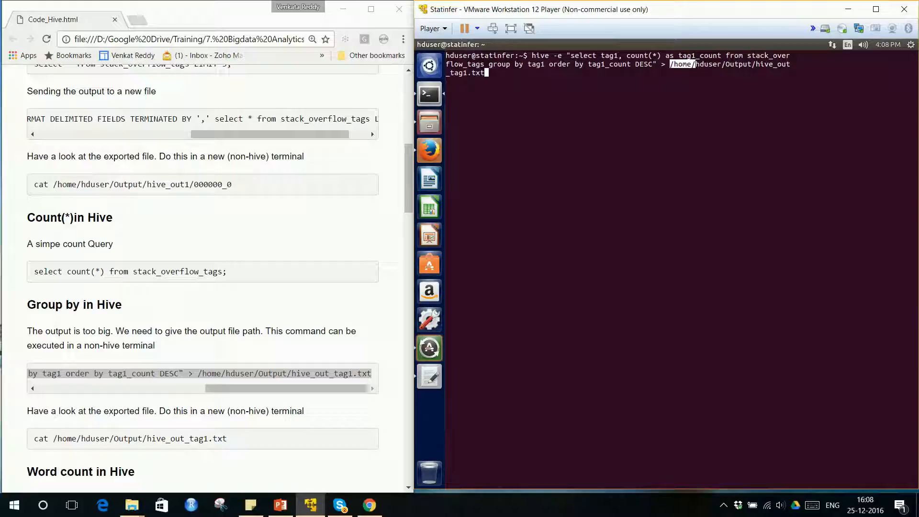
Run the tag1 group-by query into hive_out_tag1.txt and open the Output folder
{"action": "left_click", "coordinate": [491, 45]}
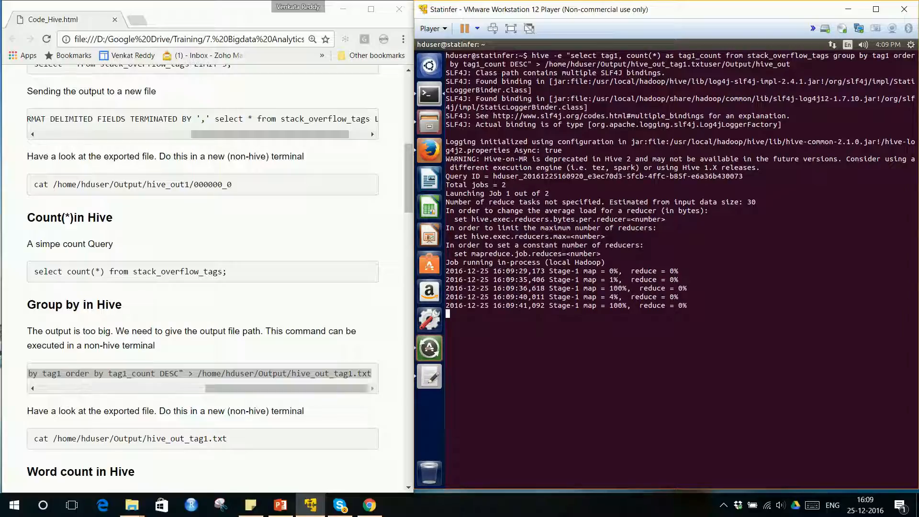
{"action": "left_click", "coordinate": [723, 506]}
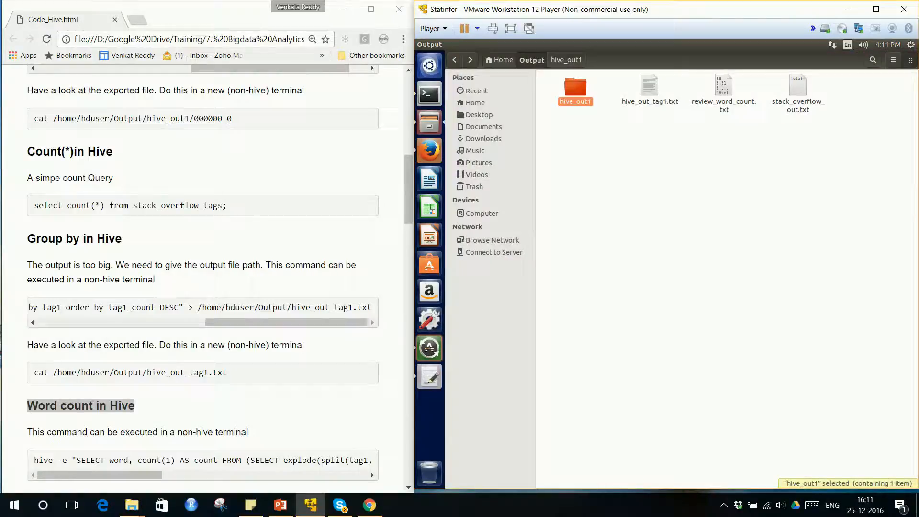
Confirm hive_out_tag1.txt is 73.7 MB in Output, then switch back to the finished terminal
{"action": "left_click", "coordinate": [649, 91]}
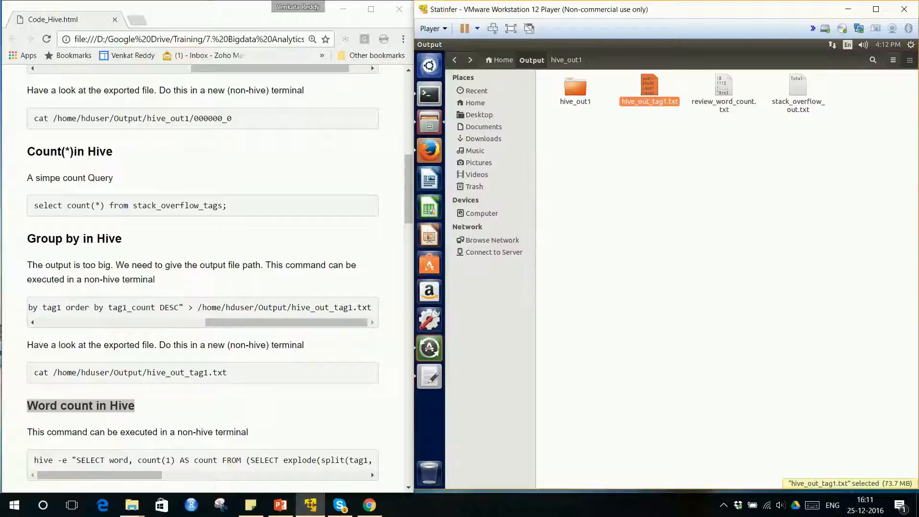
{"action": "double_click", "coordinate": [649, 89]}
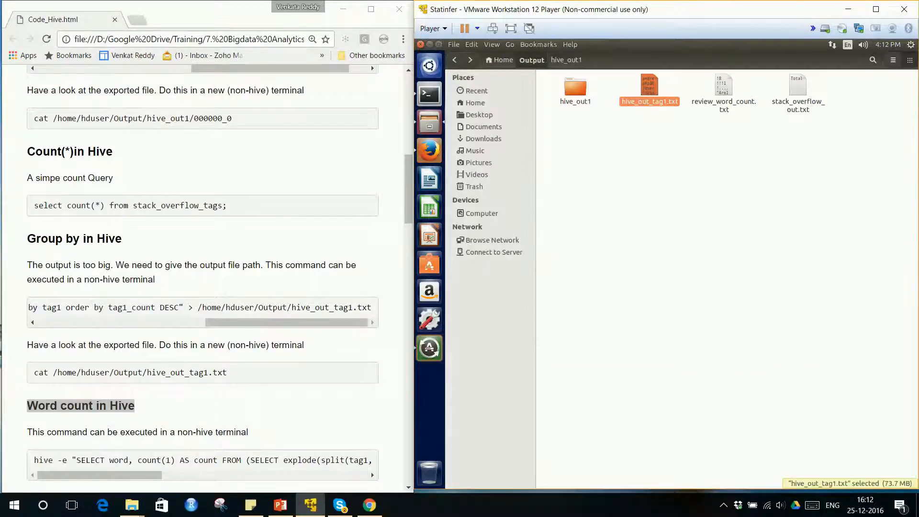
{"action": "left_click", "coordinate": [429, 93]}
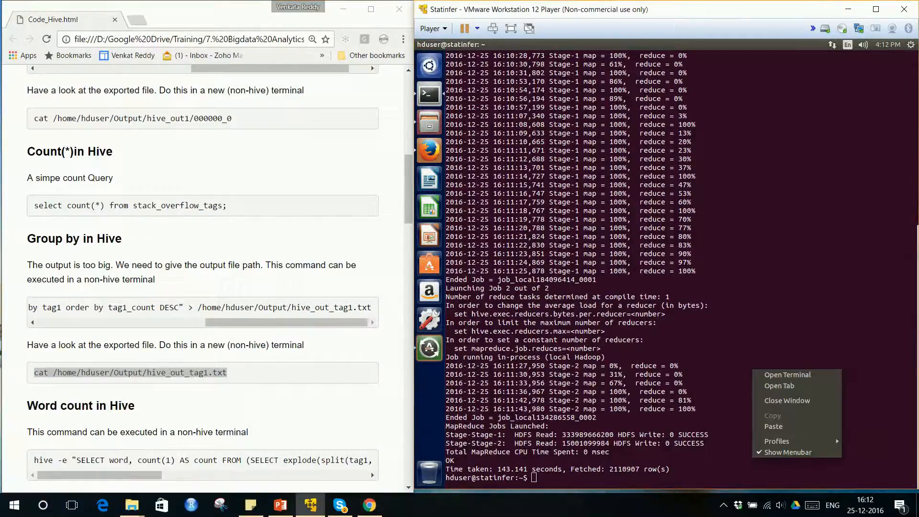
{"action": "mouse_move", "coordinate": [773, 426]}
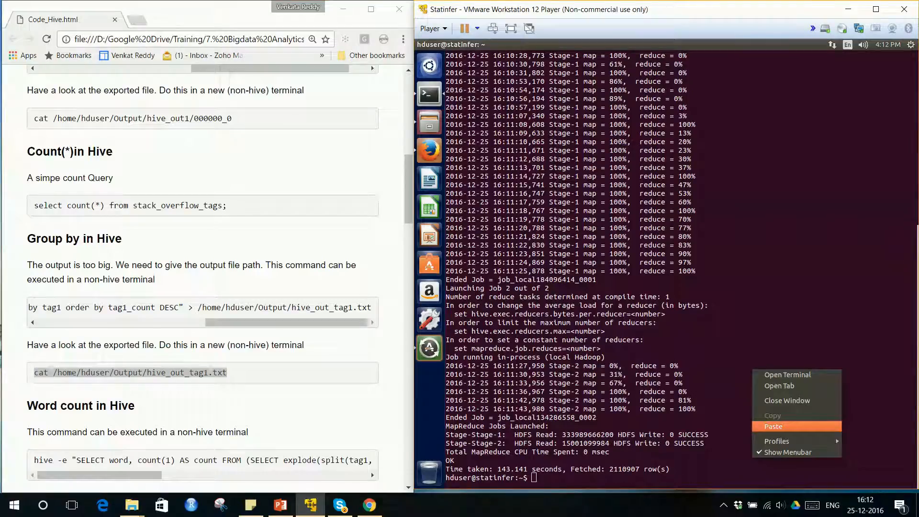
Paste and run the cat command on hive_out_tag1.txt, scrolling through the tag counts
{"action": "left_click", "coordinate": [773, 426]}
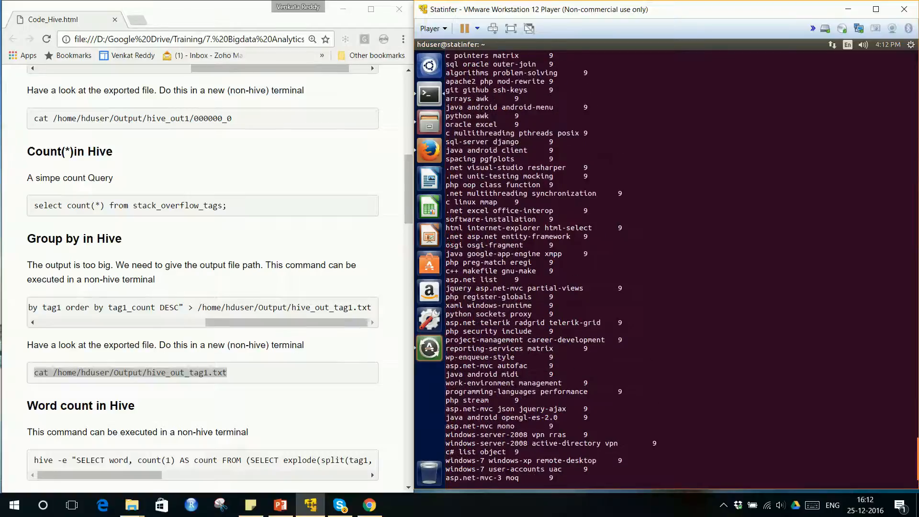
{"action": "scroll", "scroll_direction": "down", "scroll_amount": 3}
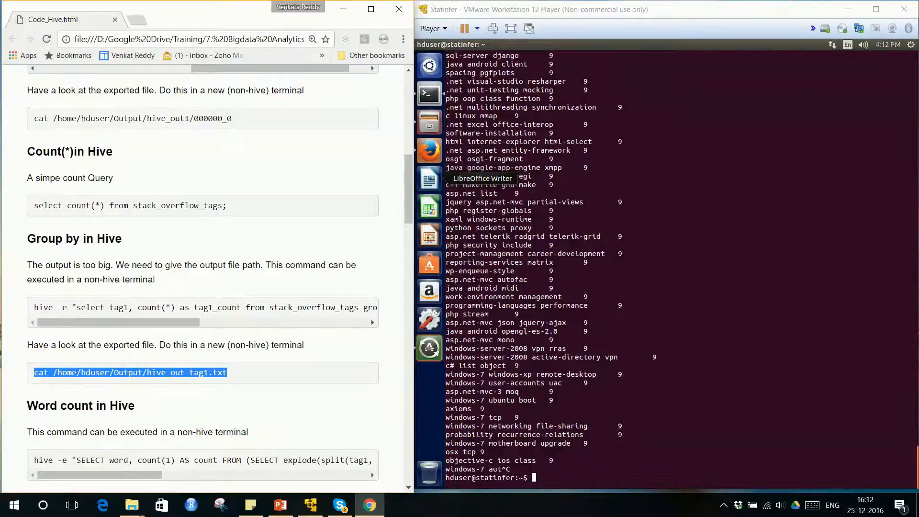
{"action": "scroll", "scroll_direction": "down", "scroll_amount": 3}
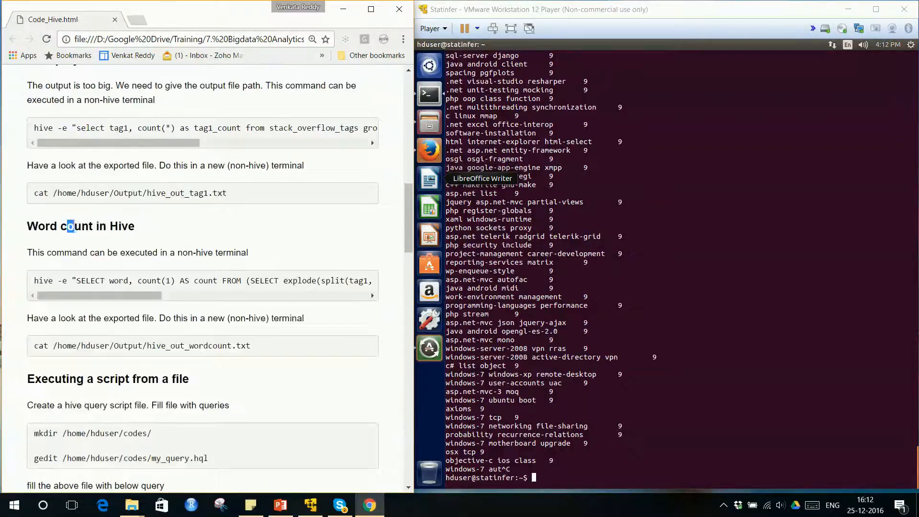